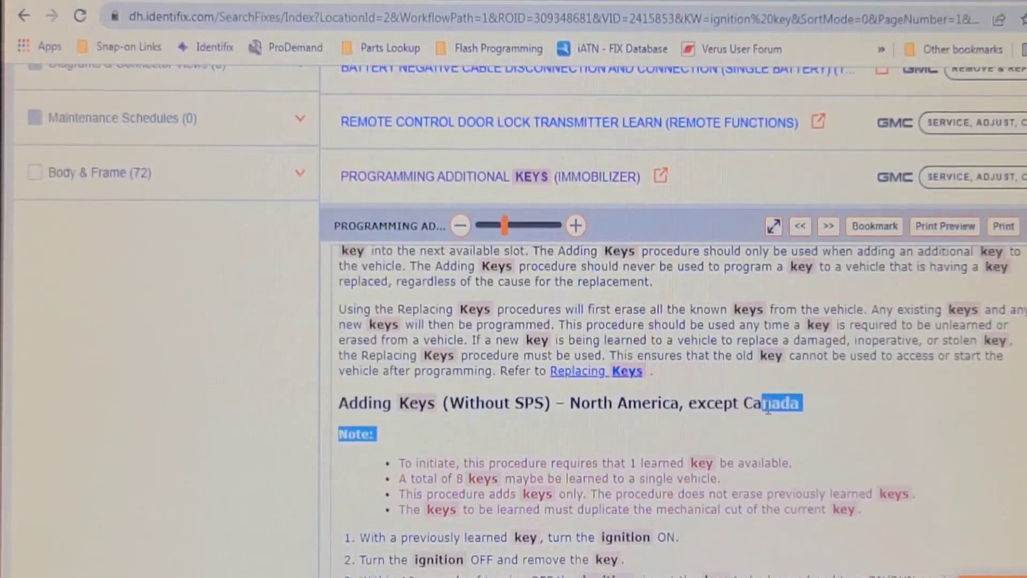
Step: Confirm the identified vehicle as a 2015 GMC Sierra
scroll(down, 3)
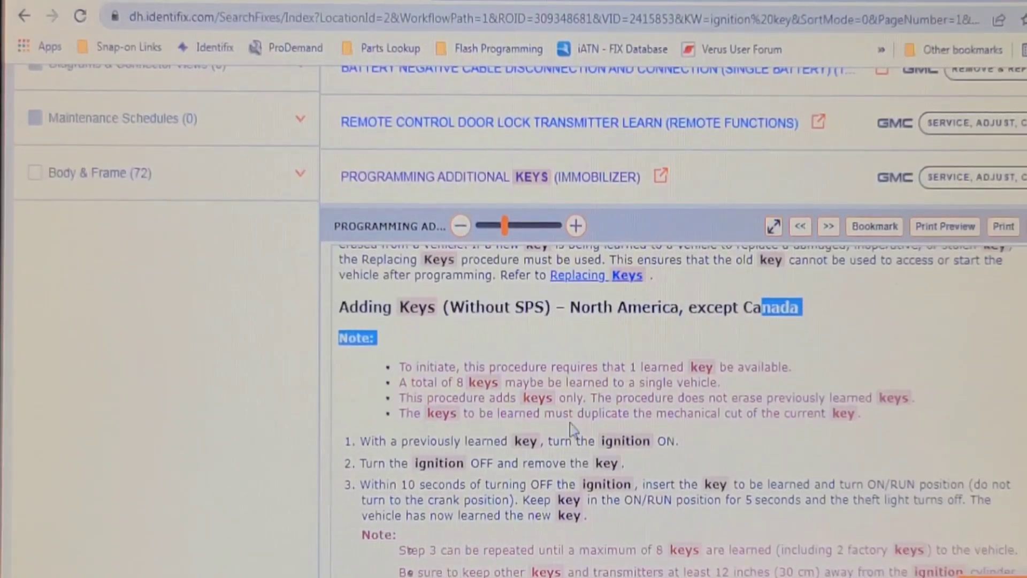
mouse_move(580, 409)
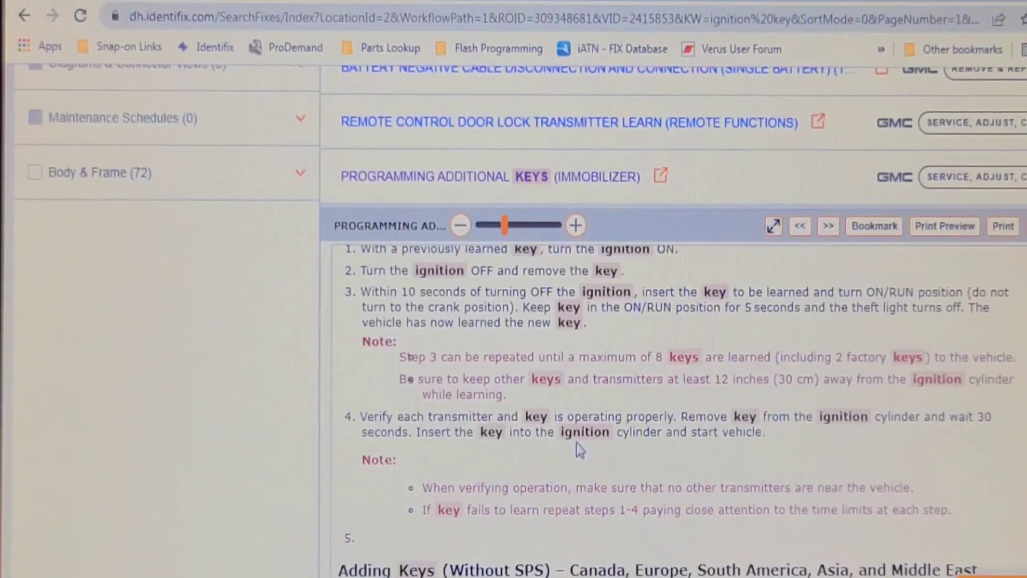
scroll(down, 3)
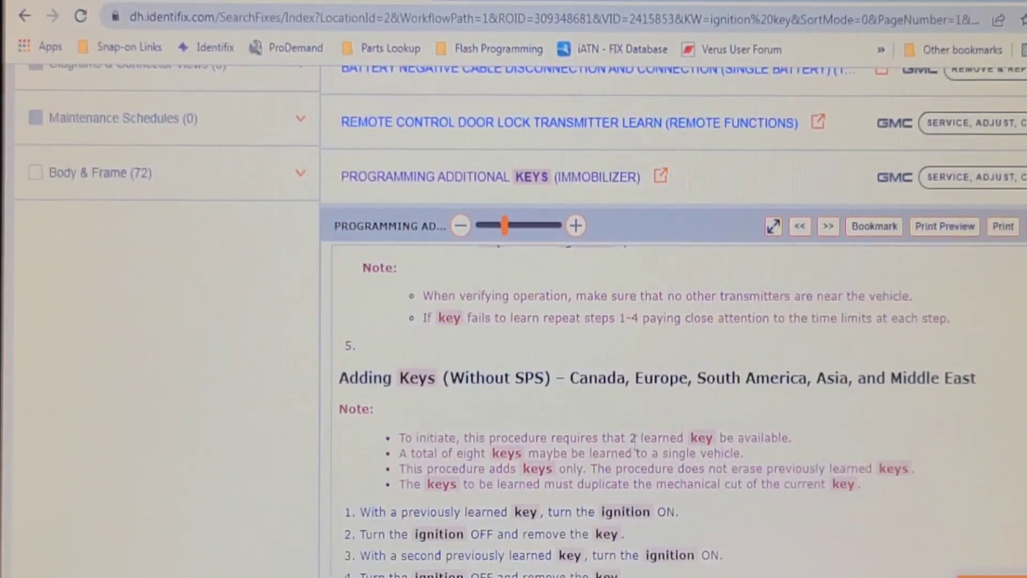
drag(645, 437, 625, 453)
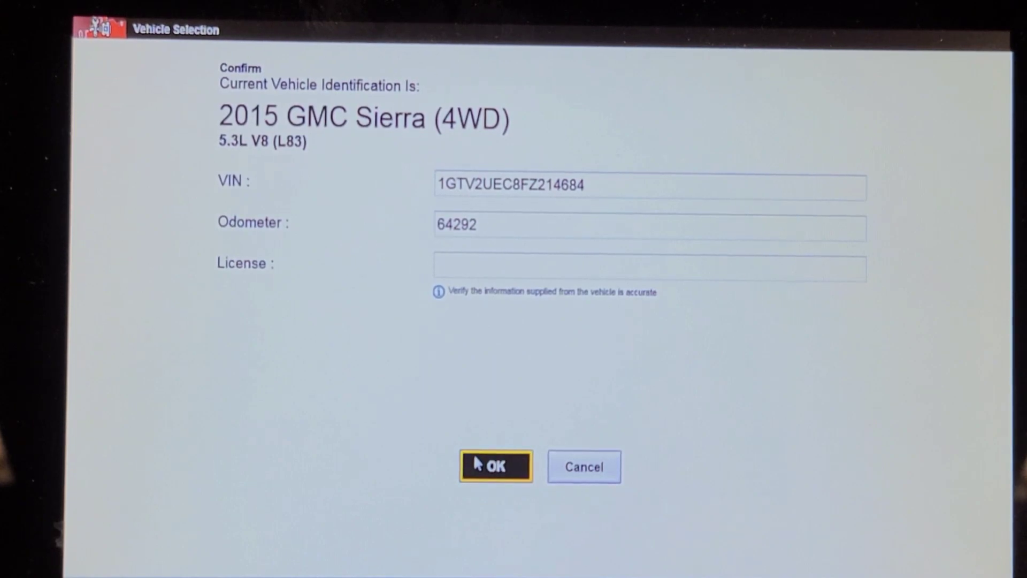
click(495, 466)
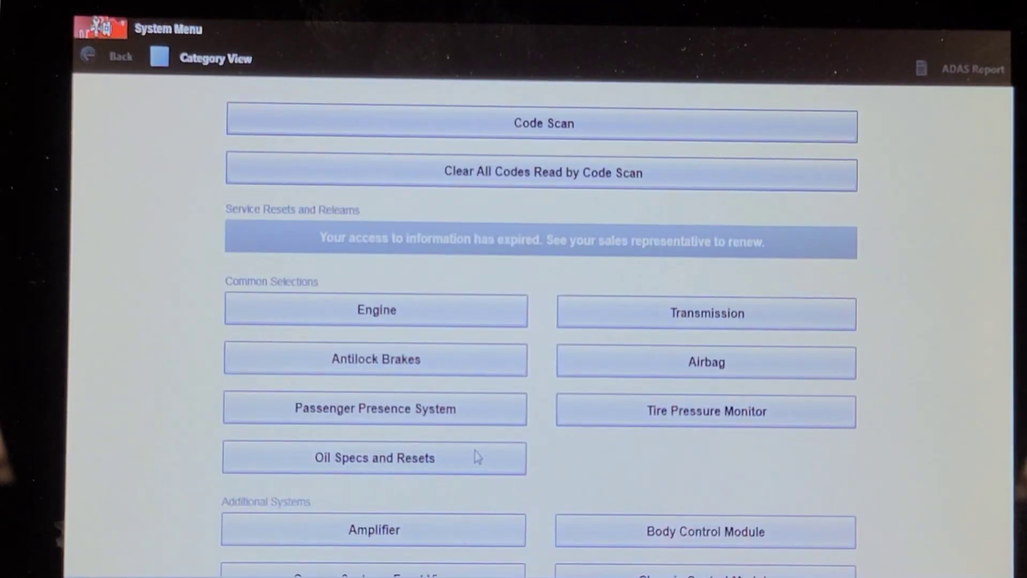
Step: Select the Body Control Module and open its Functional Tests, then Special Functions
scroll(down, 3)
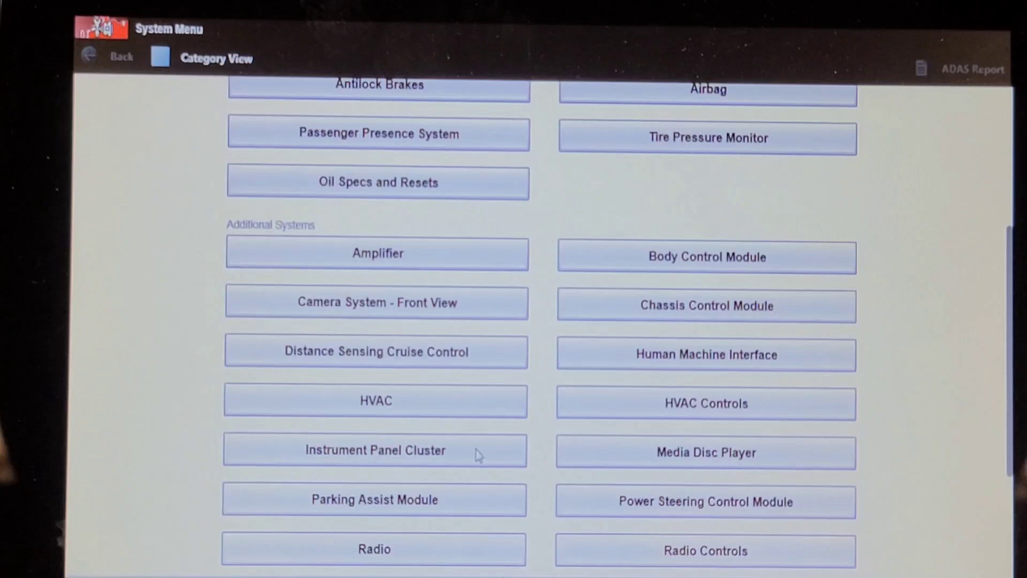
scroll(down, 3)
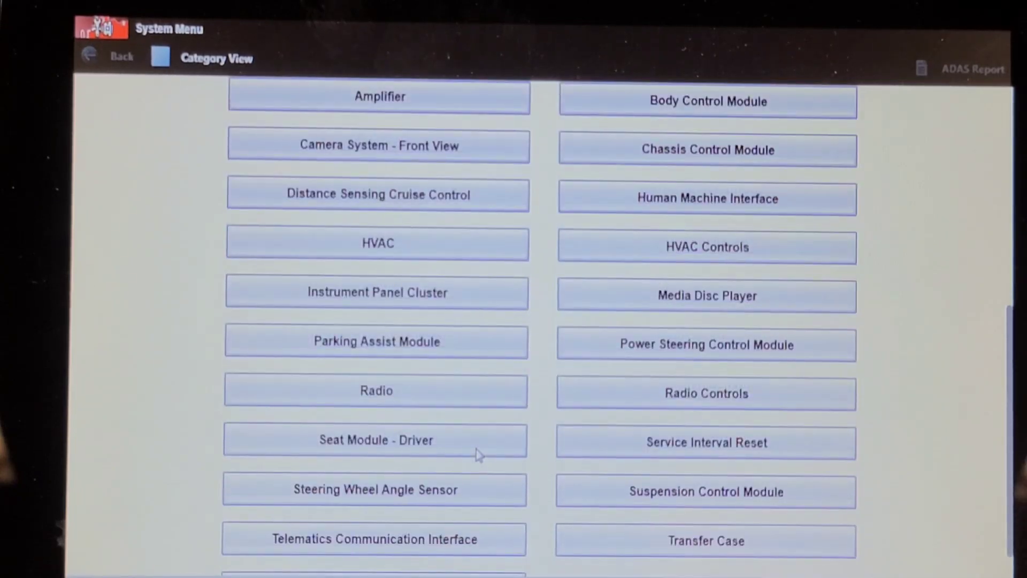
scroll(down, 3)
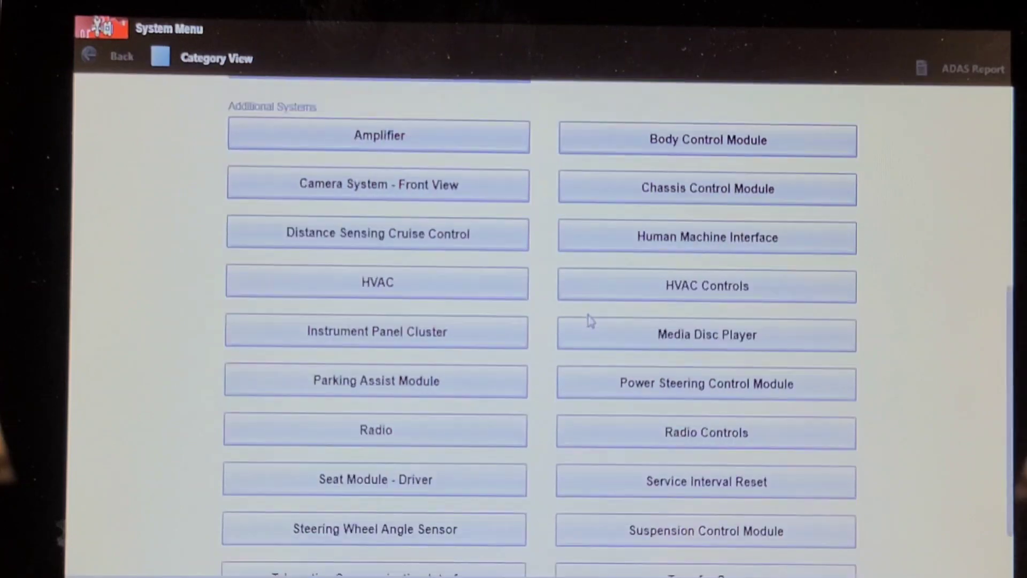
click(706, 140)
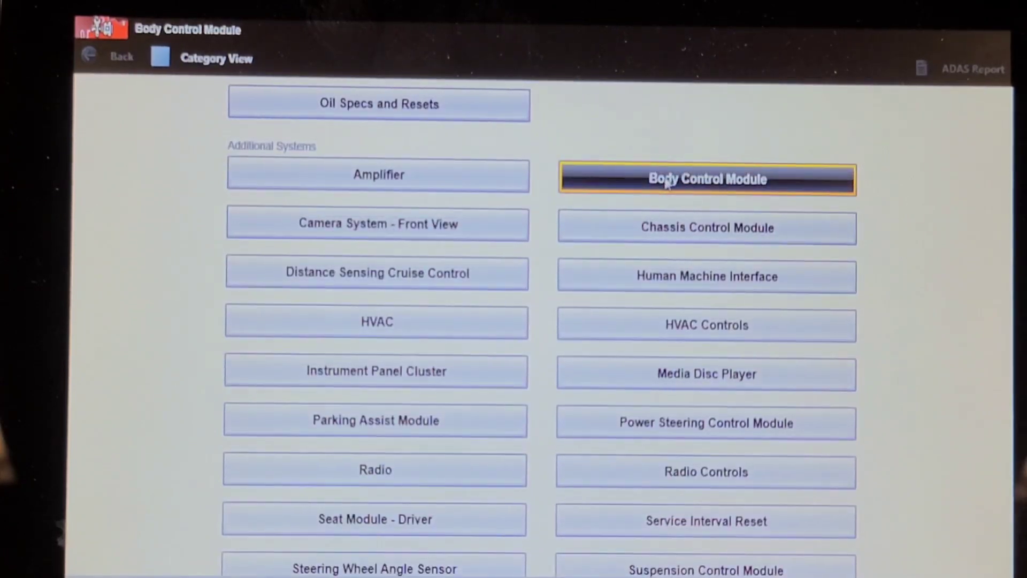
click(706, 179)
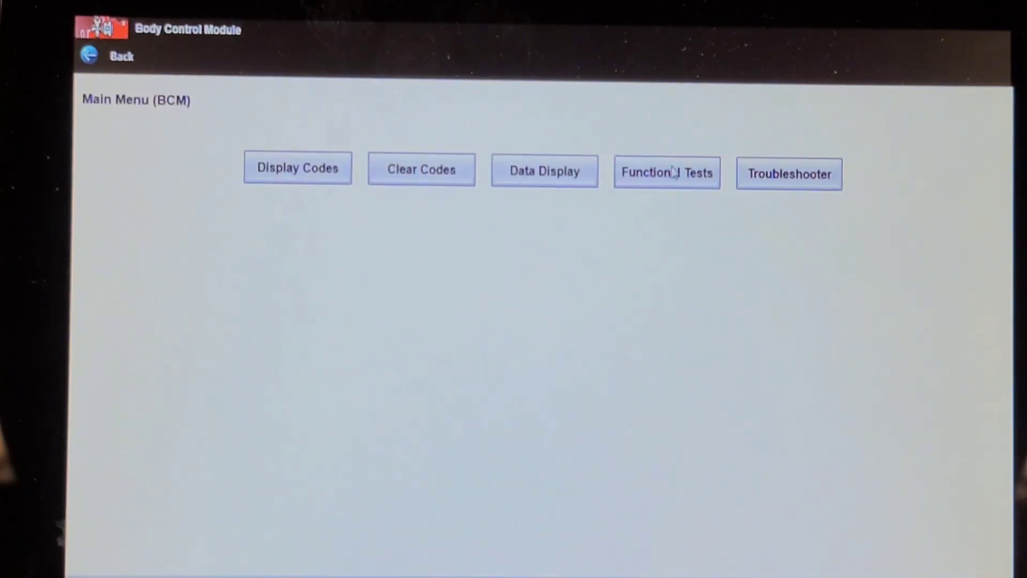
click(666, 172)
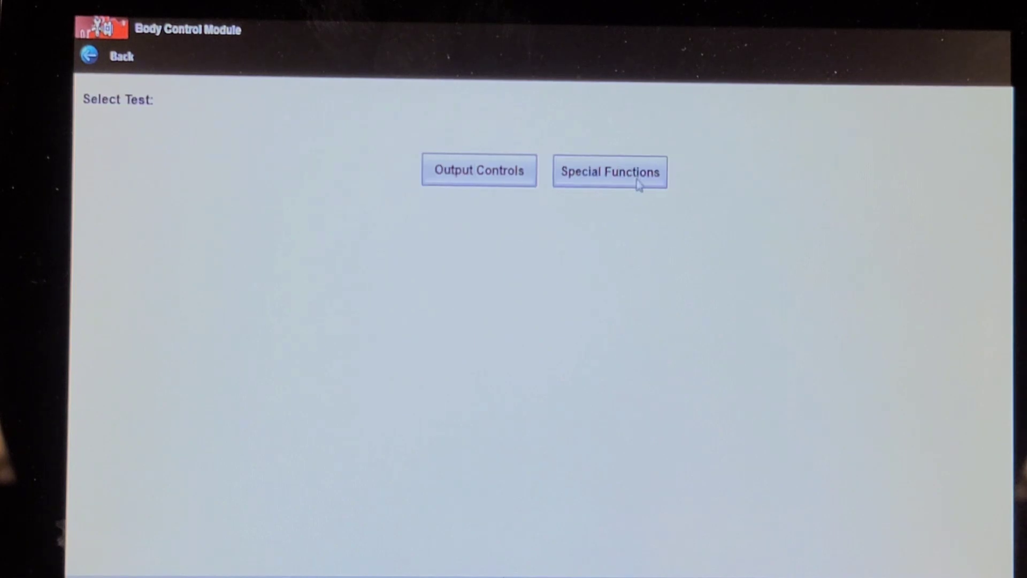
click(609, 171)
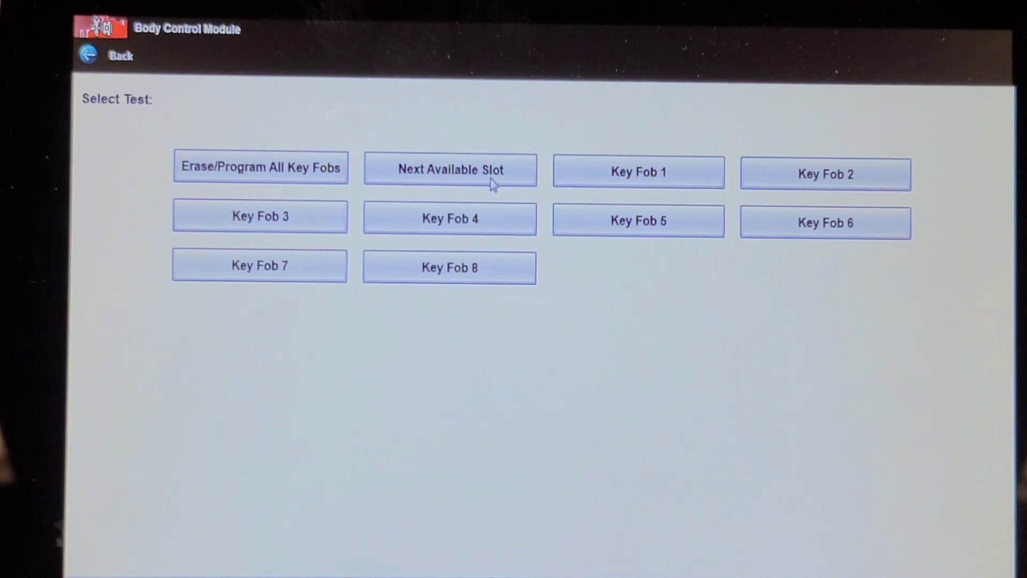
Step: Start the Next Available Slot procedure and continue past the fob learning instructions
click(449, 169)
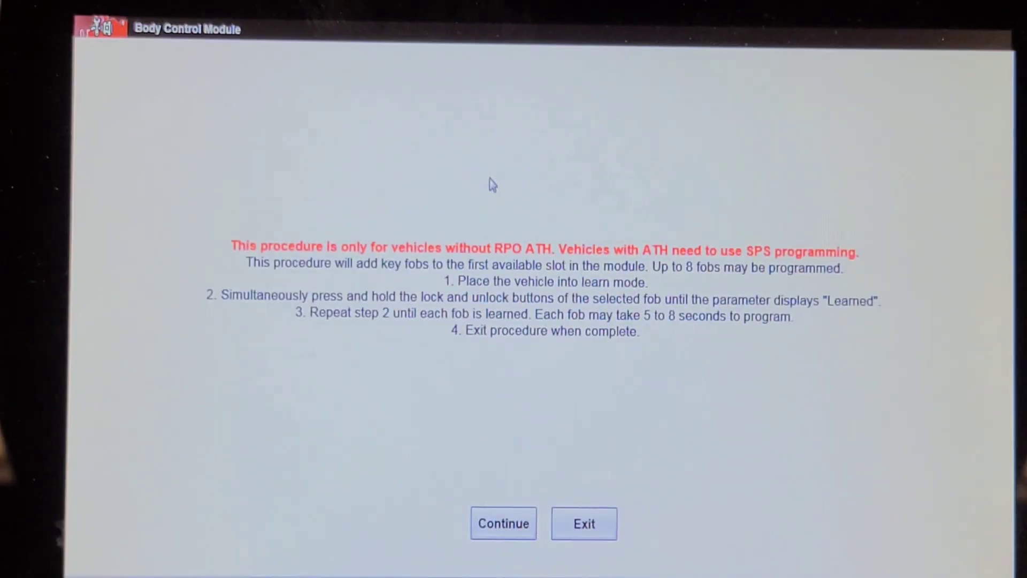
mouse_move(492, 231)
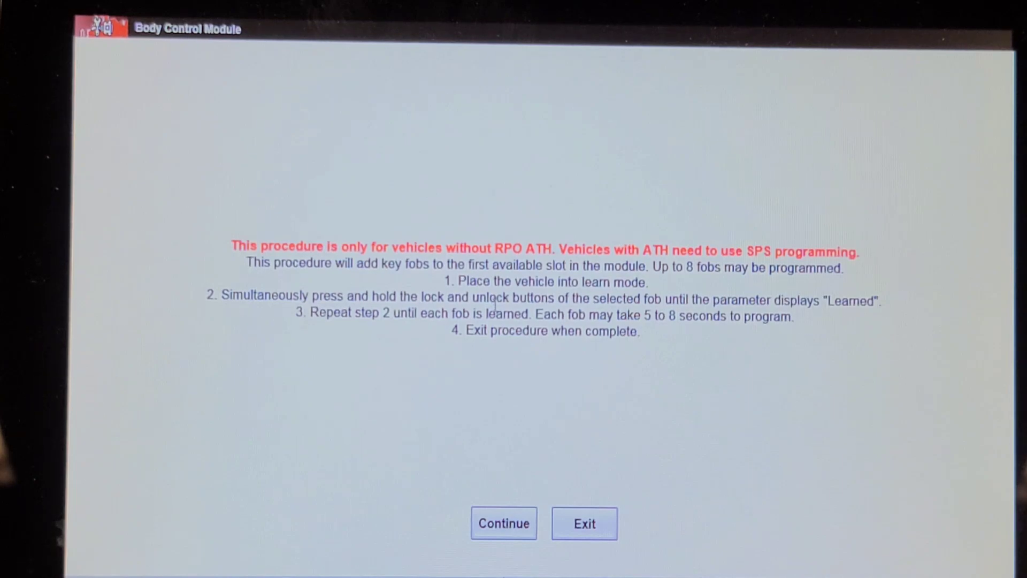
click(502, 523)
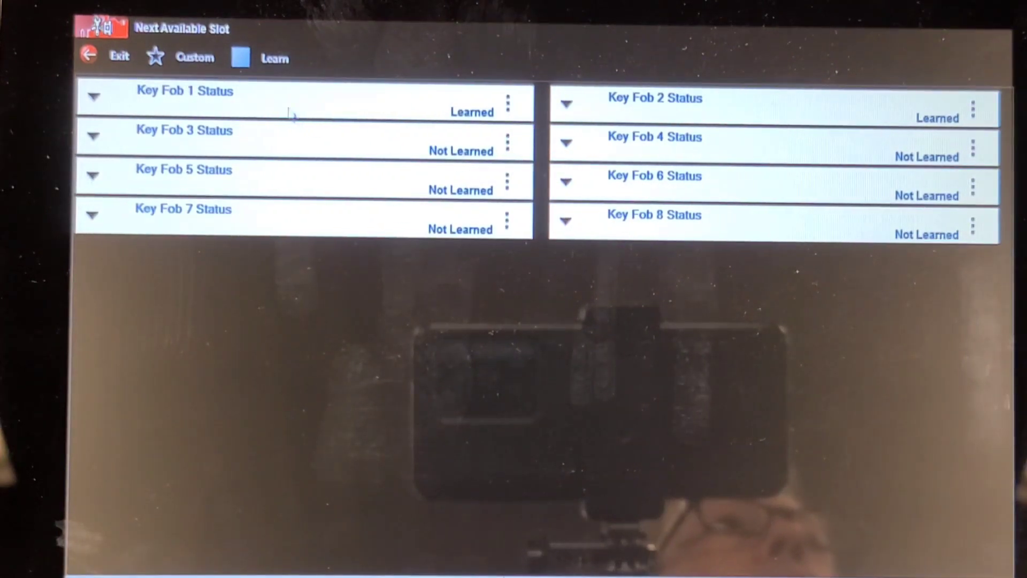
Step: Learn a new fob so Key Fob 3 reads Learned, then exit the slot status screen
click(240, 58)
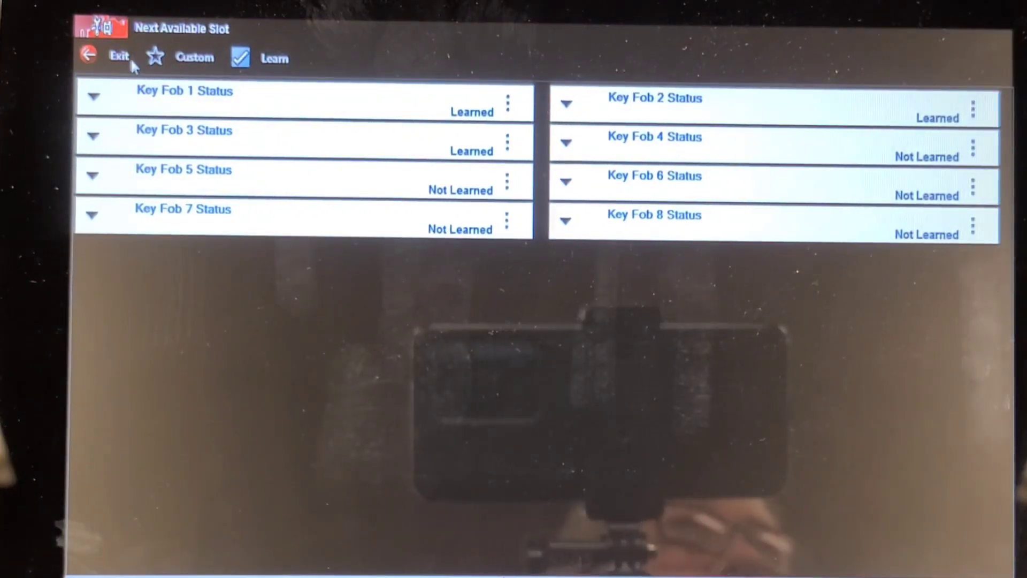
click(119, 56)
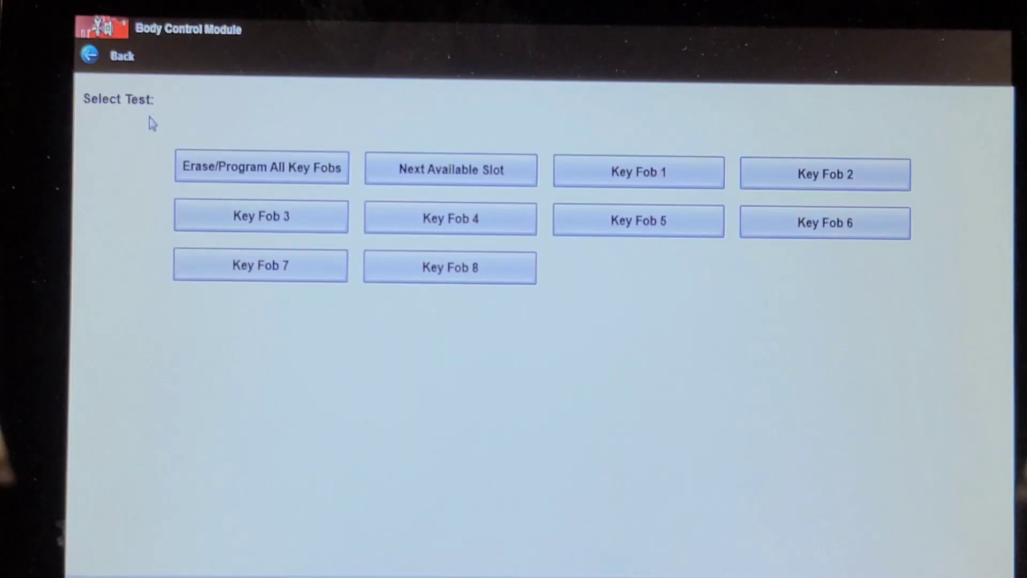